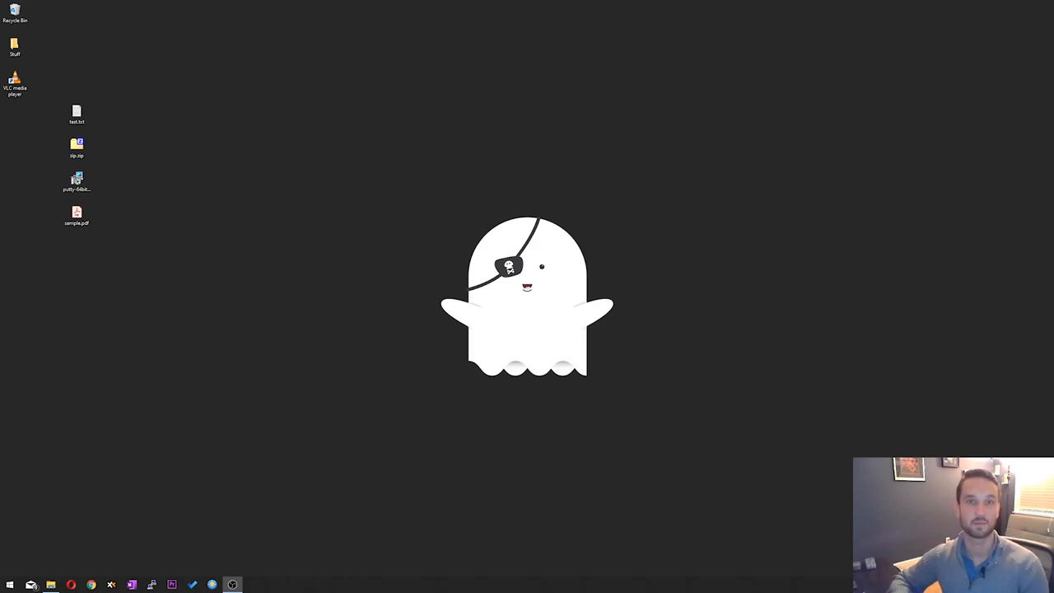
mouse_move(168, 501)
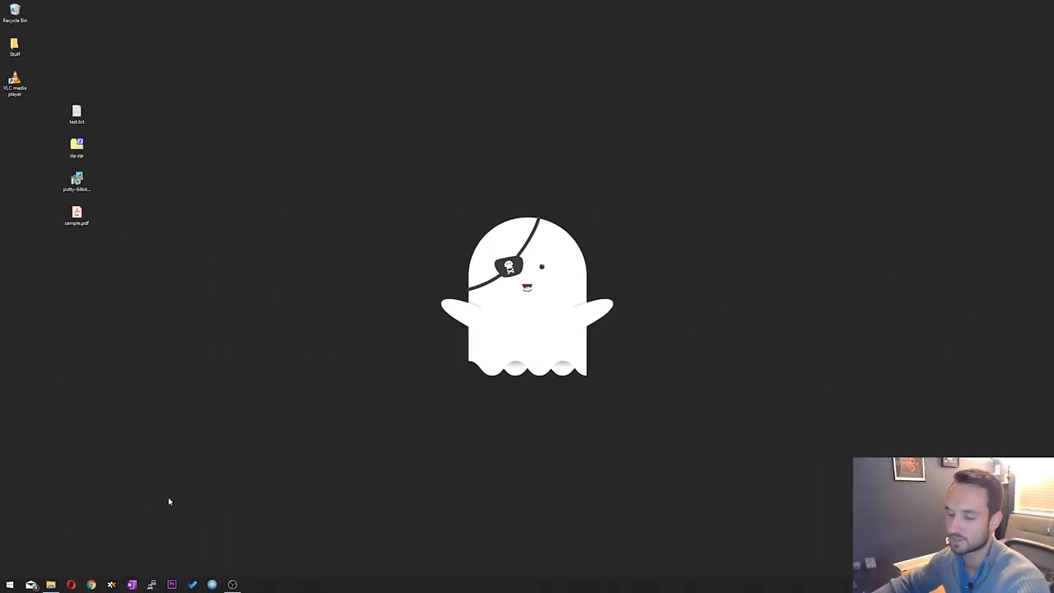
- Check the Windows edition and version with winver from the Run dialog, then dismiss it
click(10, 585)
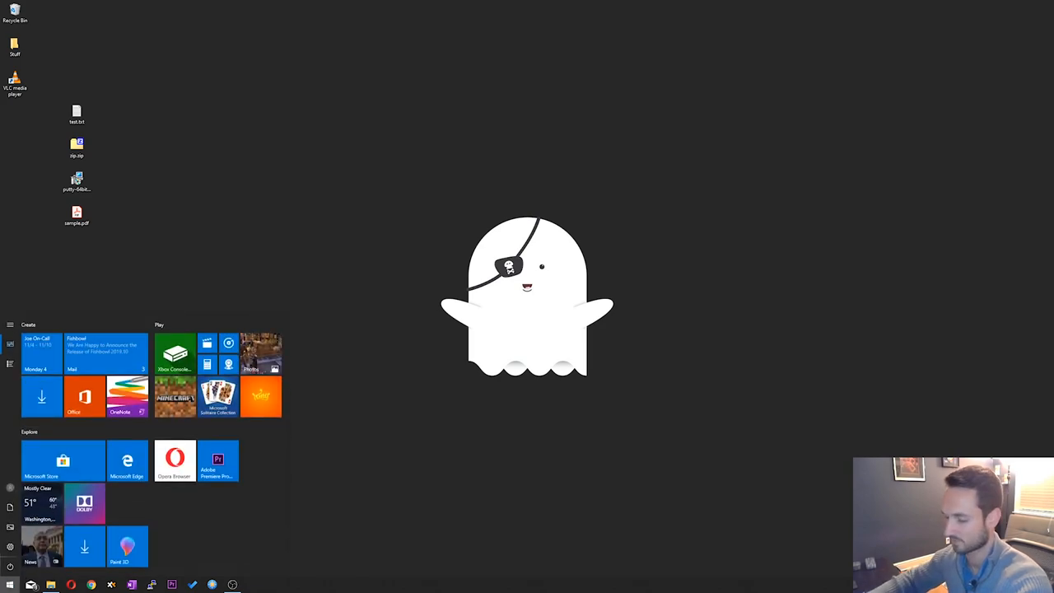
text(run)
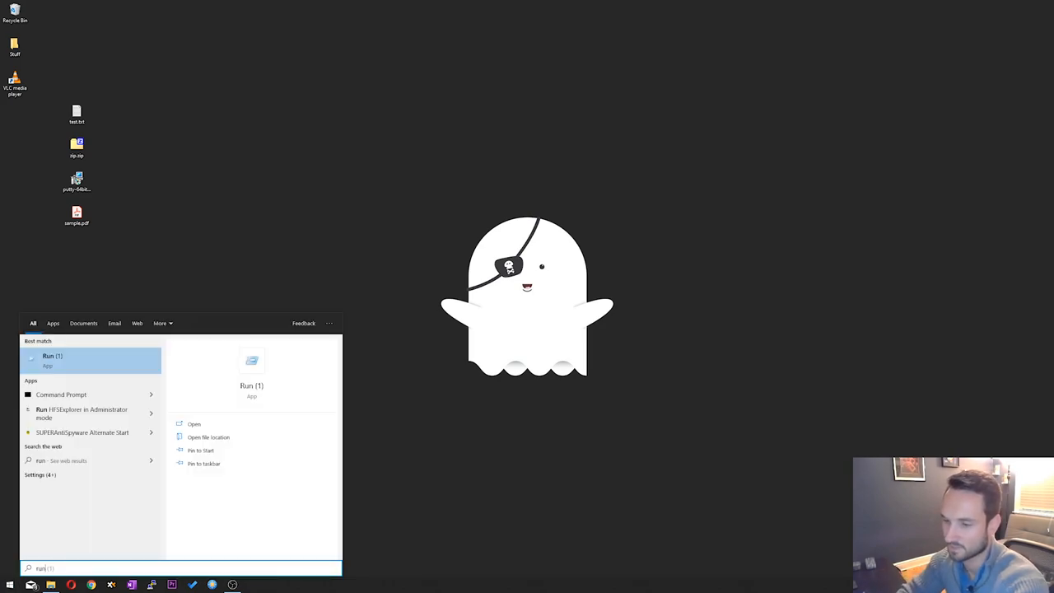
click(53, 359)
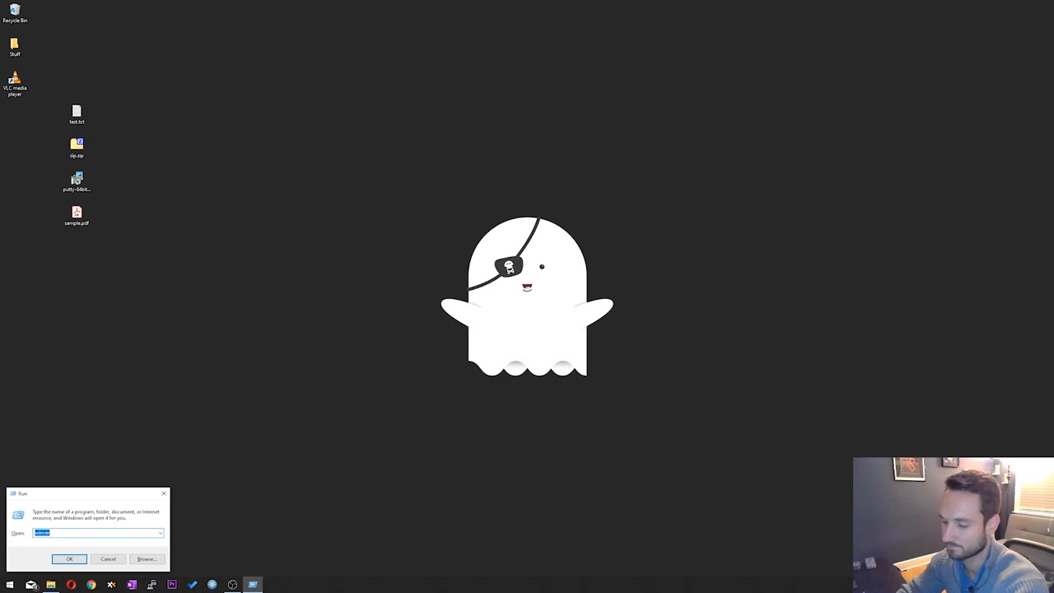
text(winver)
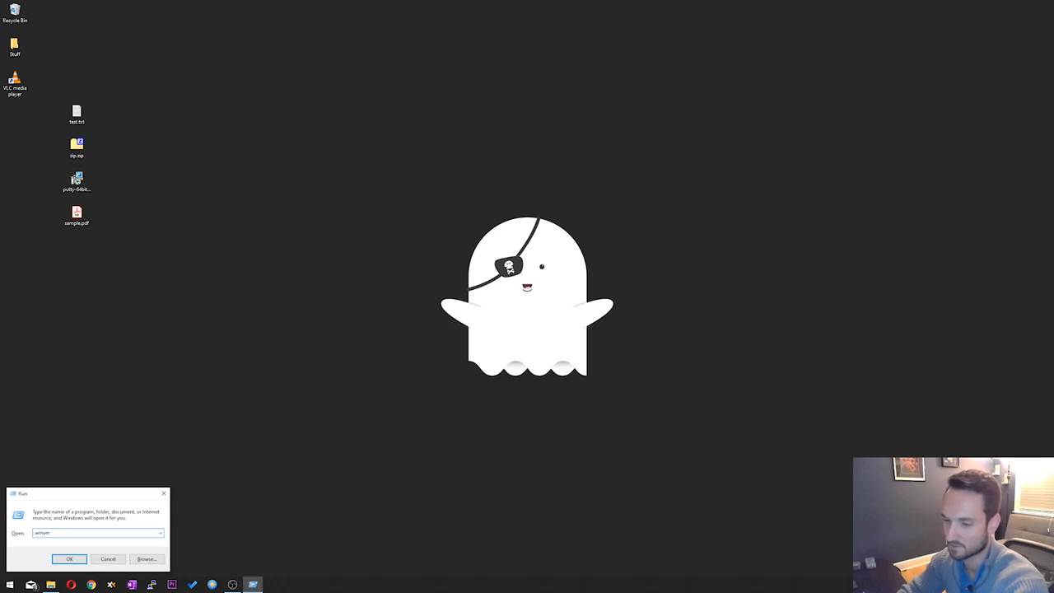
click(70, 560)
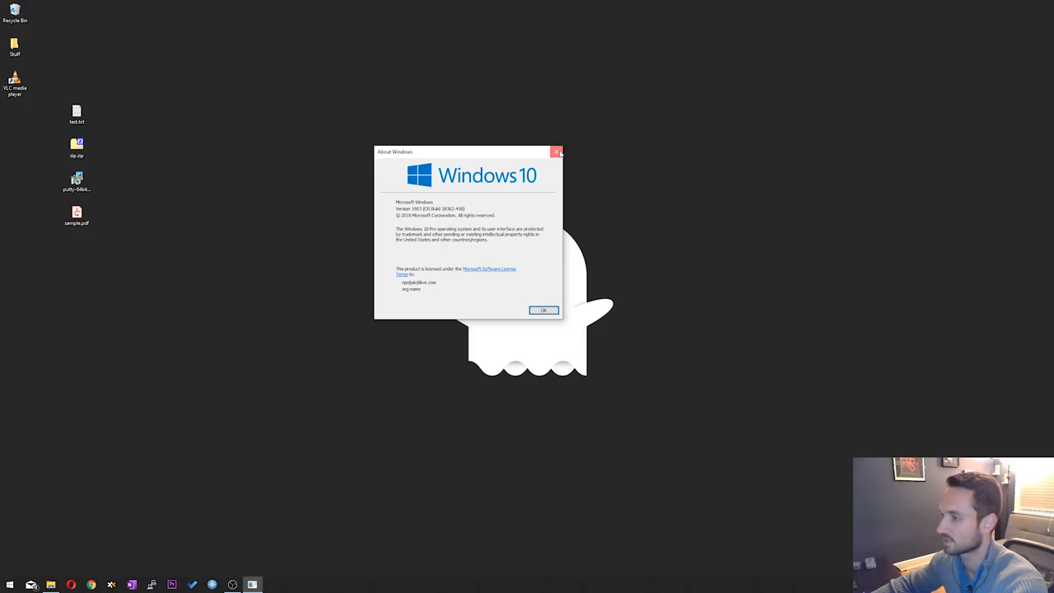
click(556, 152)
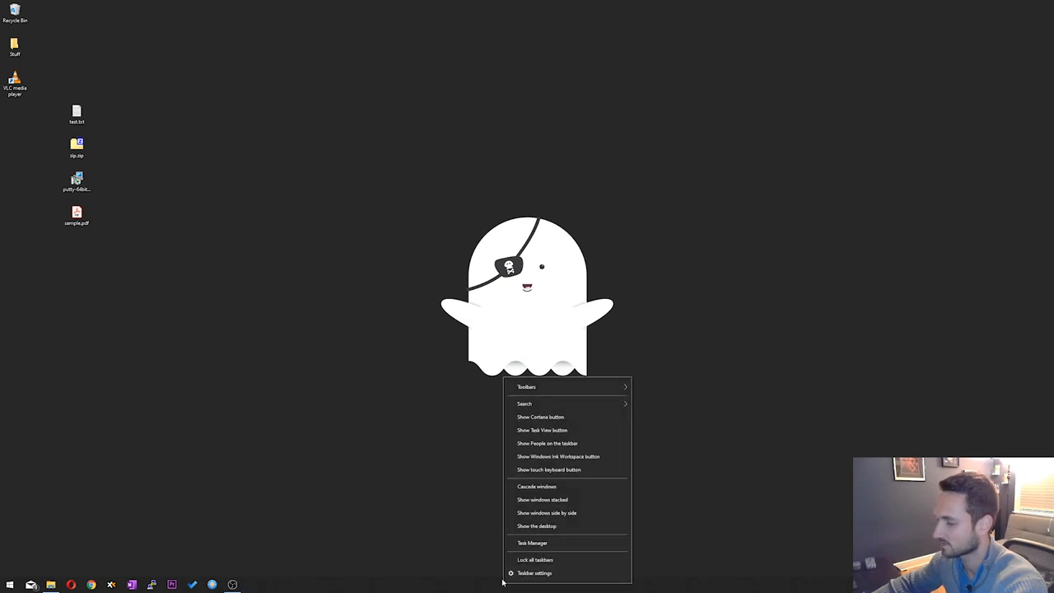
mouse_move(547, 512)
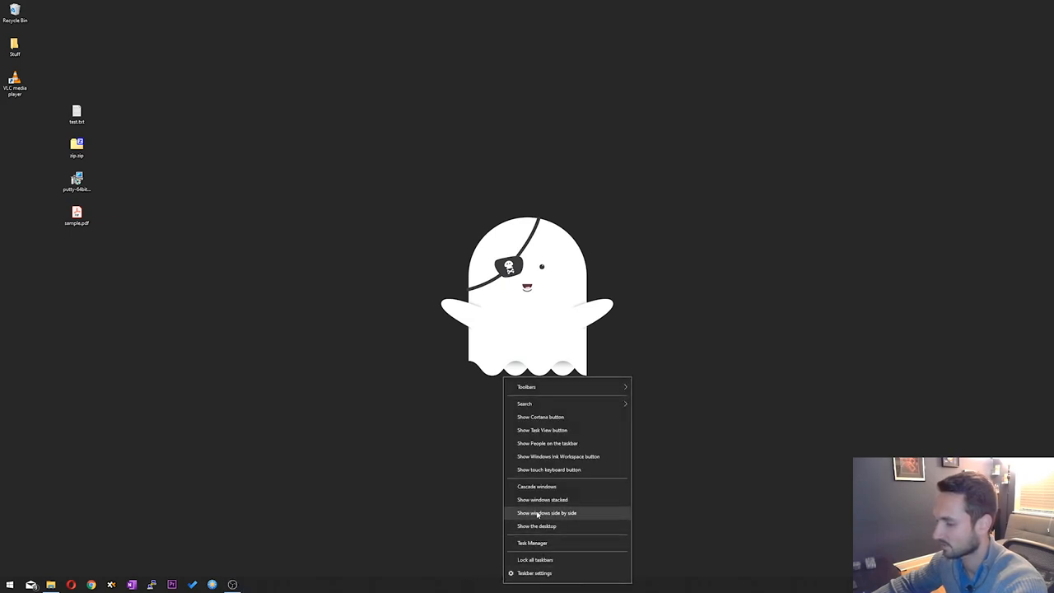
- Review the Performance view in Task Manager to confirm virtualization support, then close it
click(532, 543)
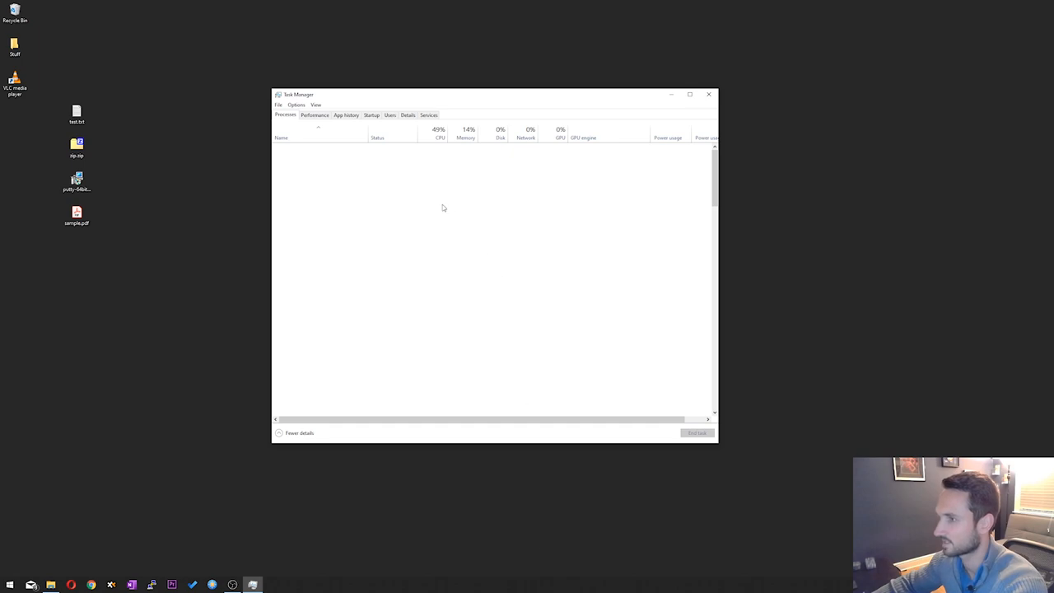
click(315, 115)
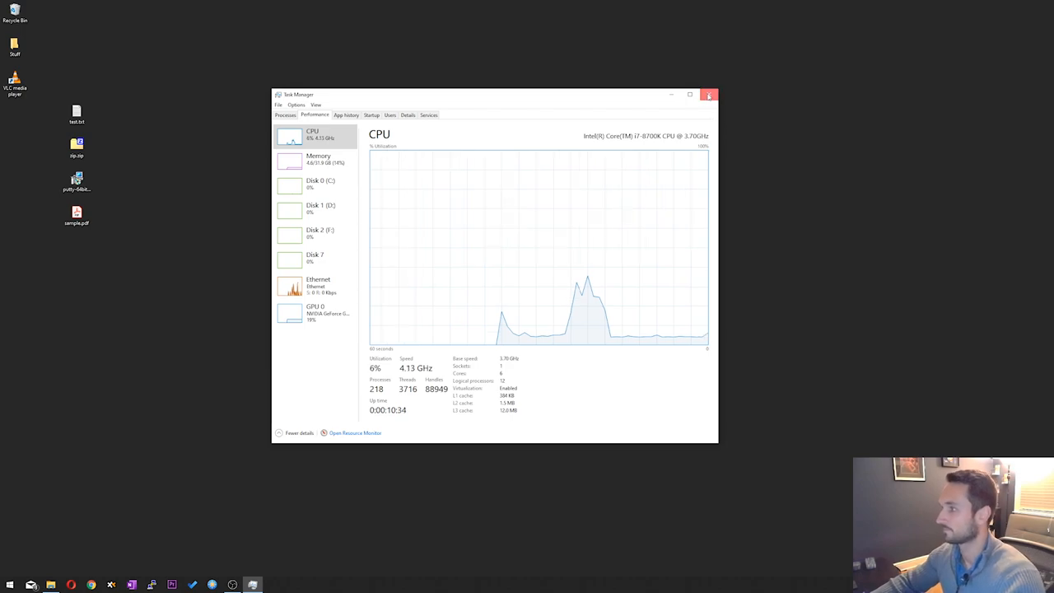
click(708, 94)
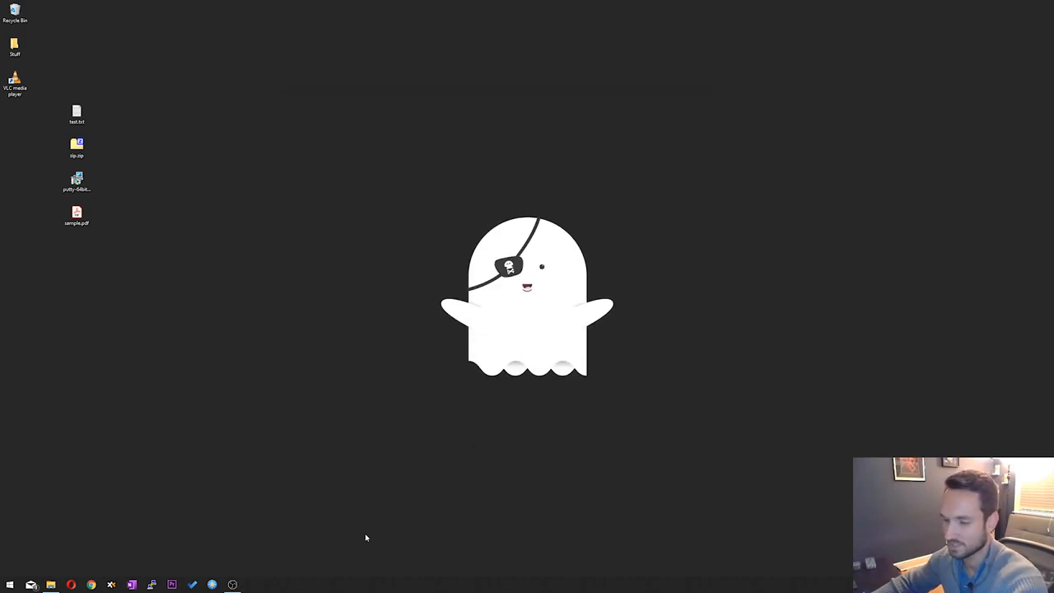
- Enable the Windows Sandbox feature in Turn Windows features on or off and apply the change
click(10, 584)
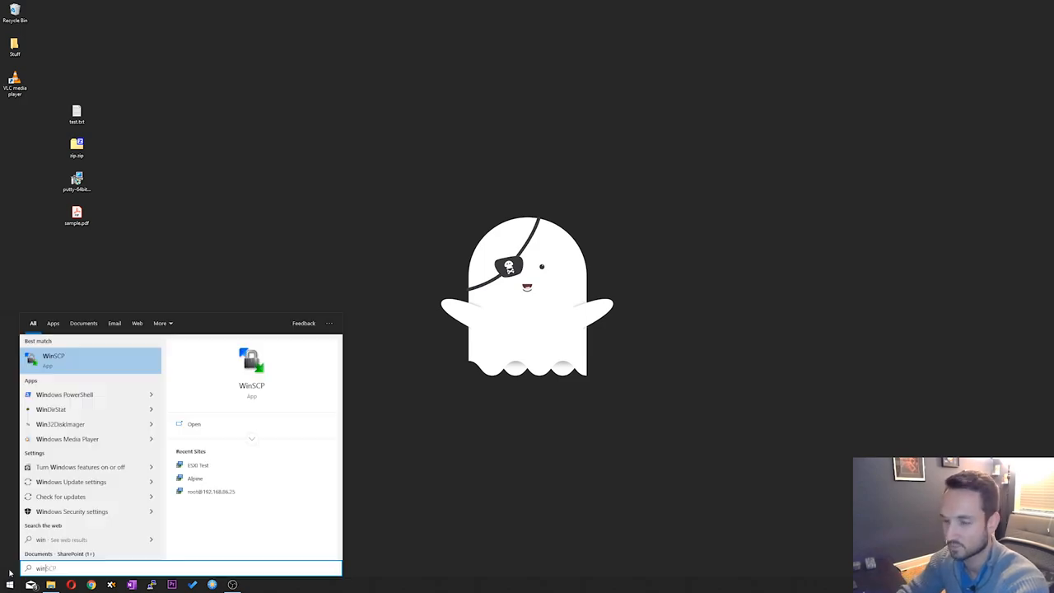
text(window)
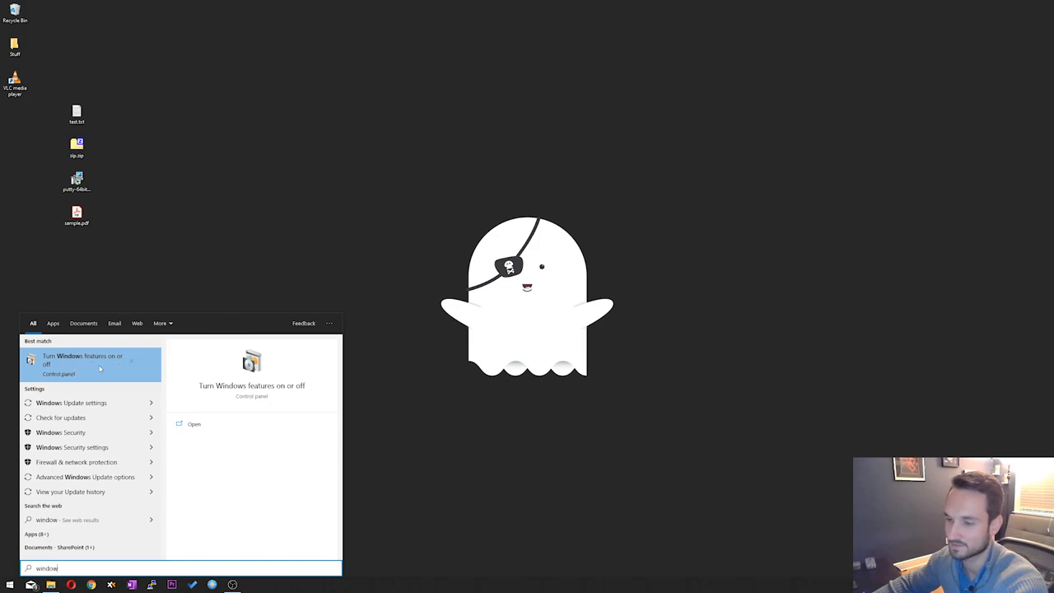
click(82, 359)
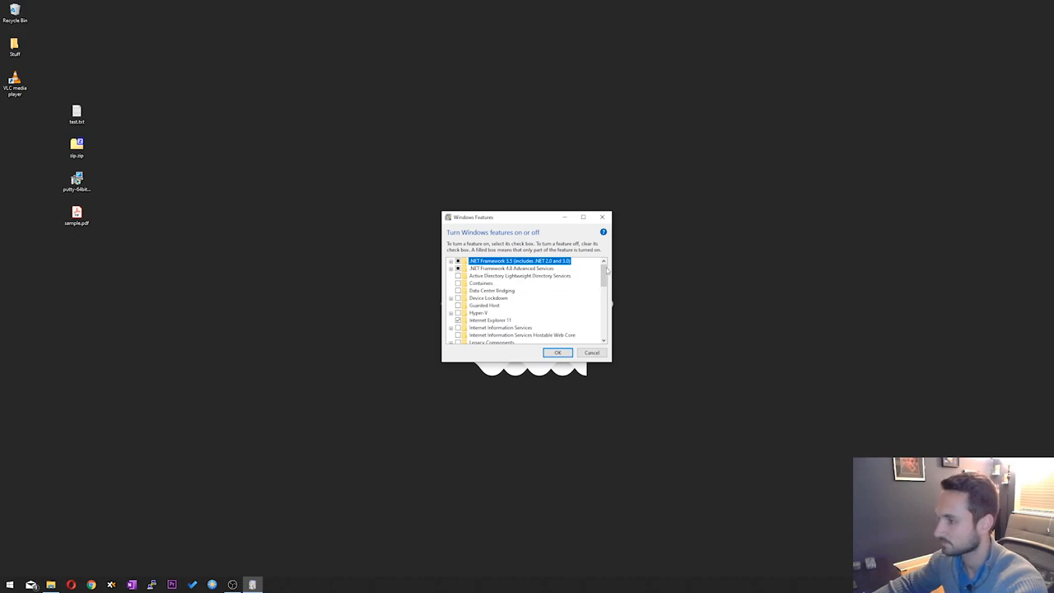
scroll(down, 3)
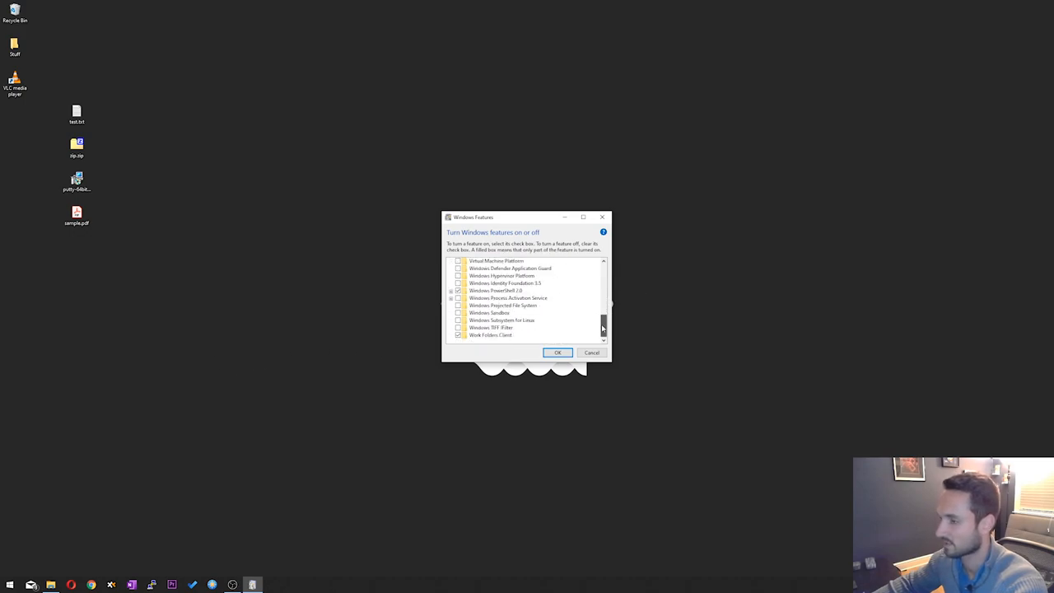
mouse_move(489, 313)
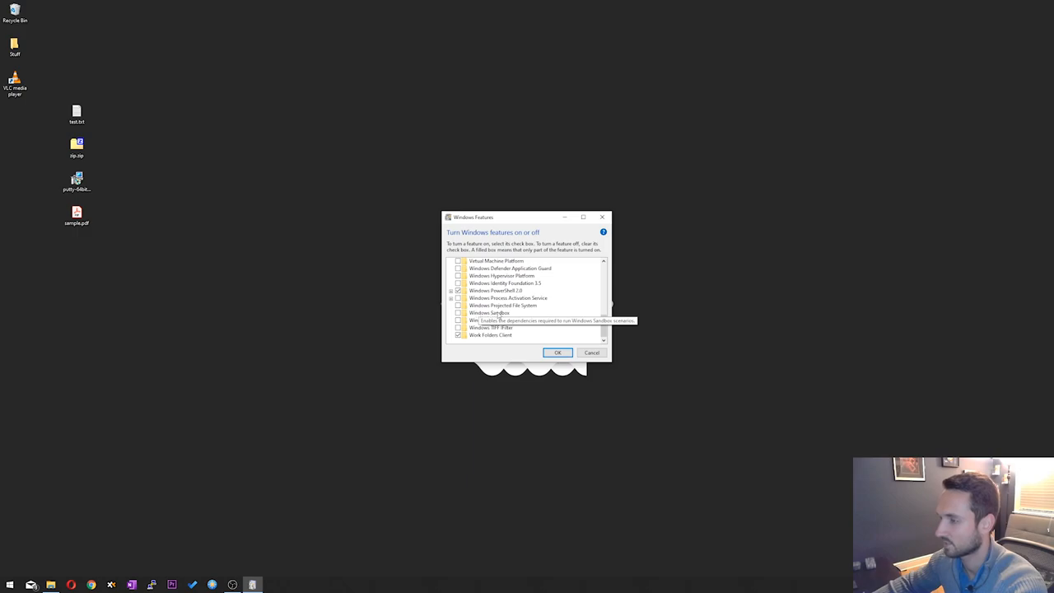
click(489, 313)
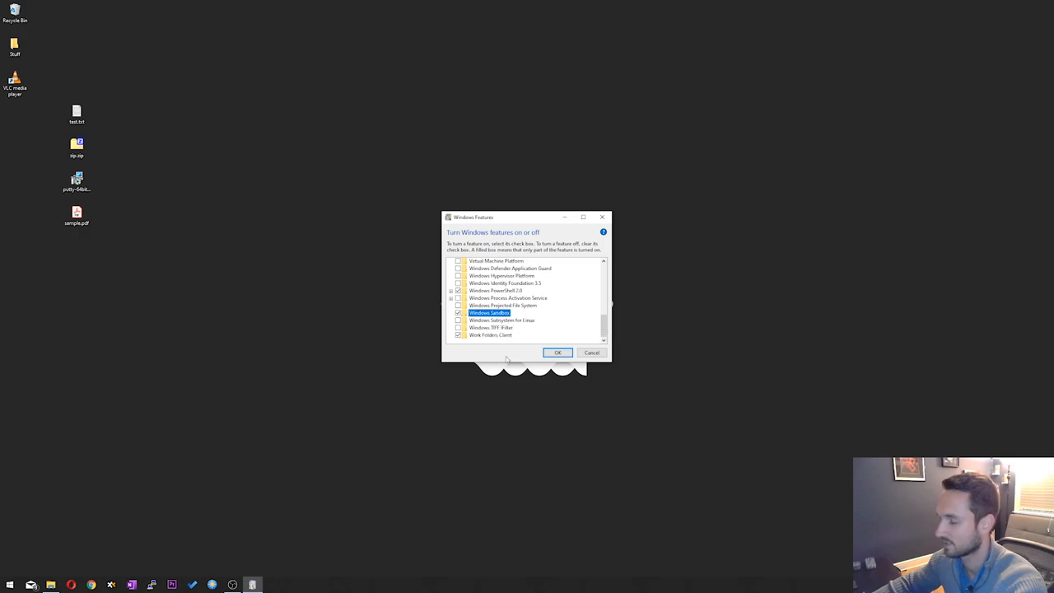
click(556, 353)
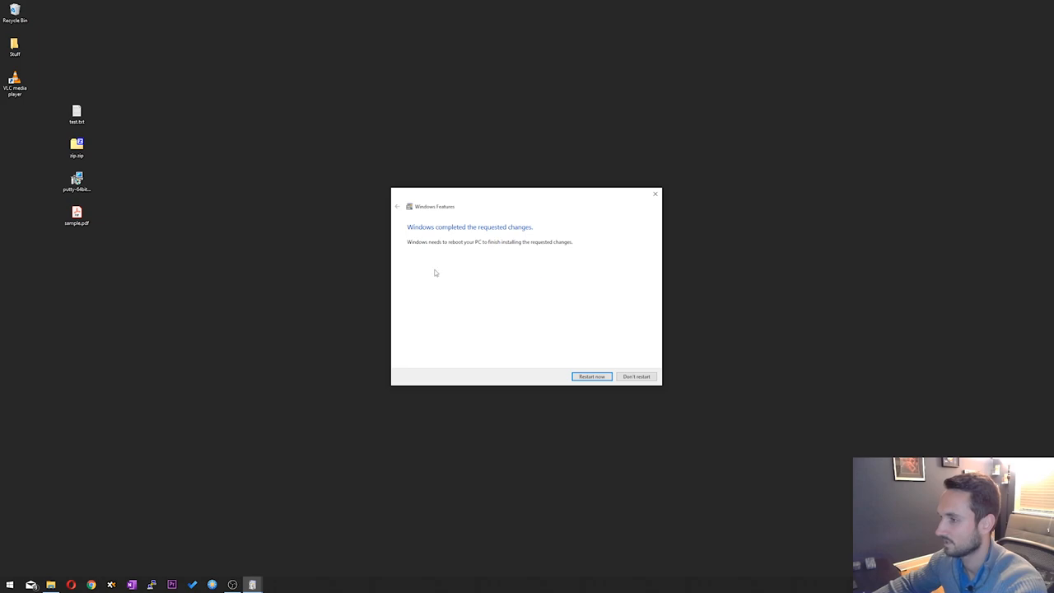
mouse_move(494, 244)
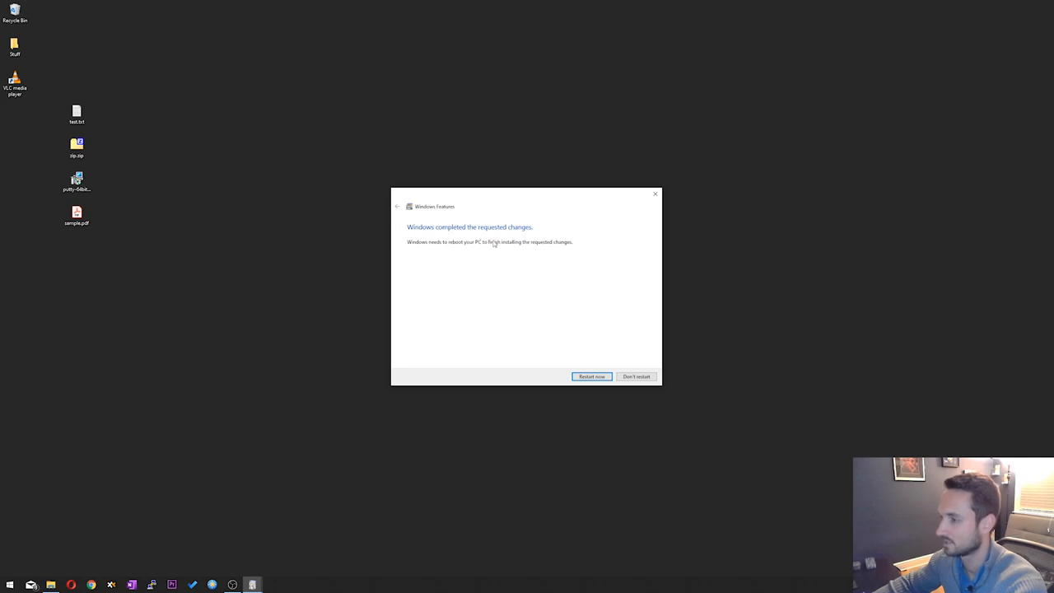
mouse_move(432, 300)
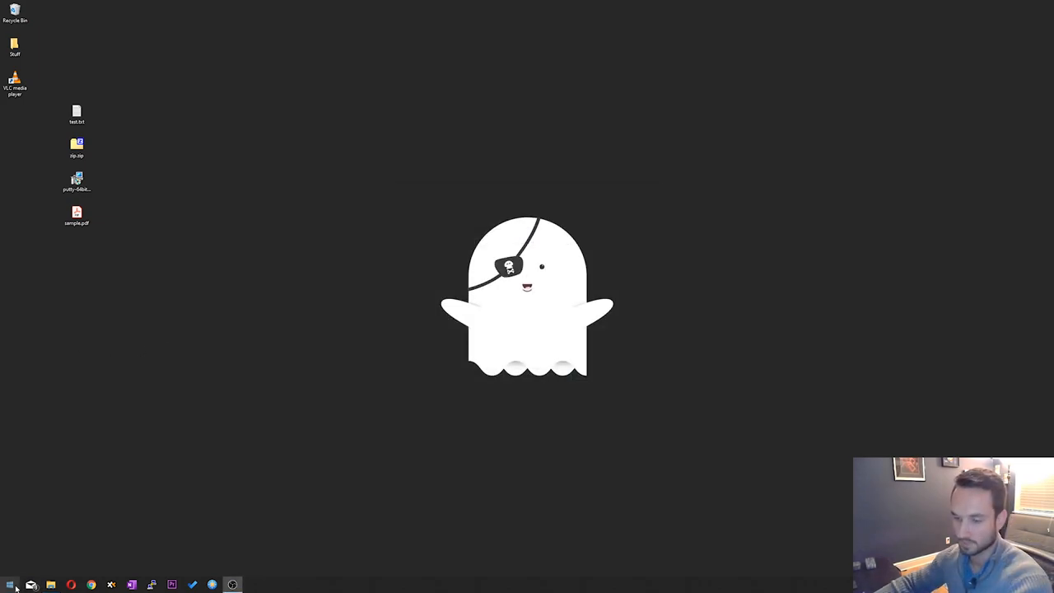
- Launch Windows Sandbox from Start search ('san') and let it begin booting
text(san)
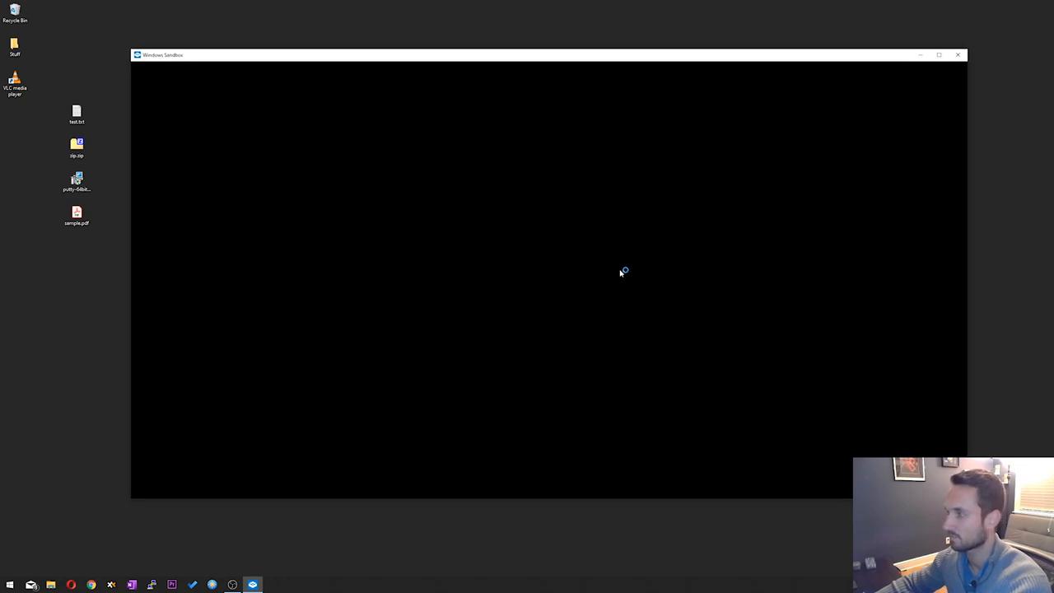
mouse_move(471, 109)
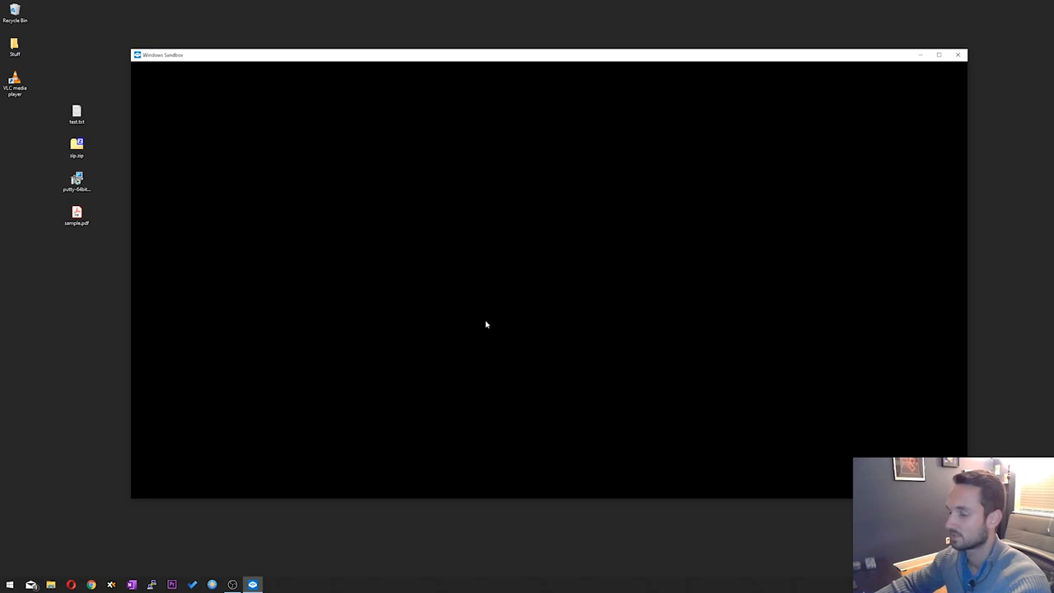
mouse_move(514, 318)
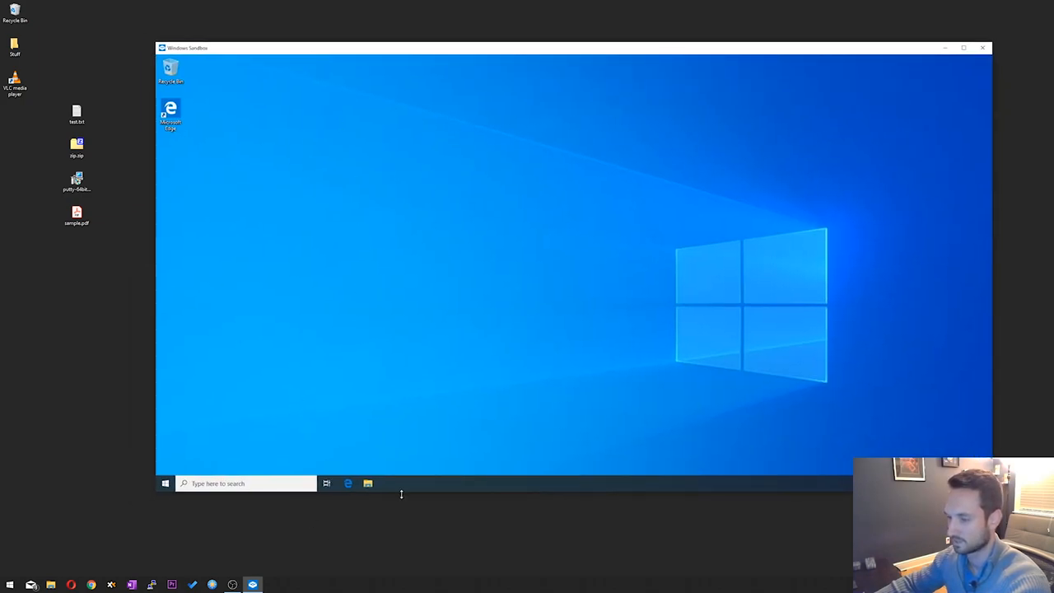
click(367, 484)
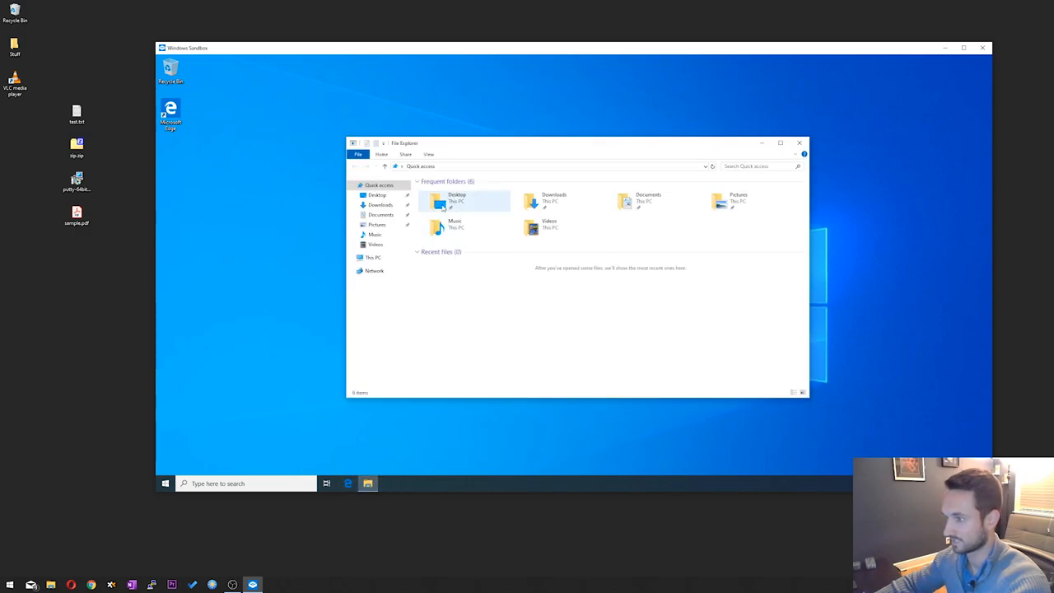
click(374, 257)
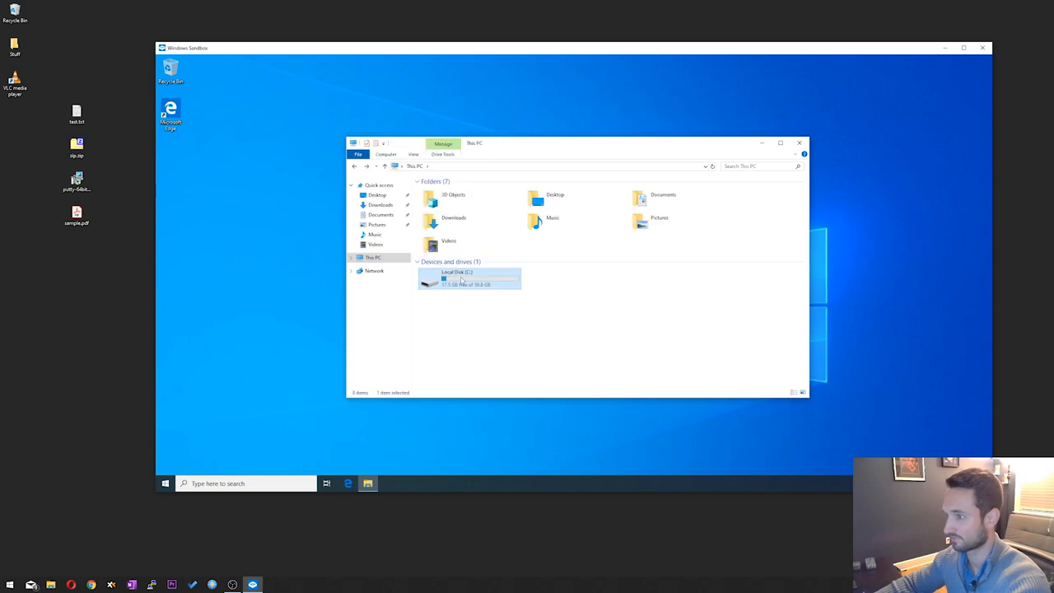
click(347, 484)
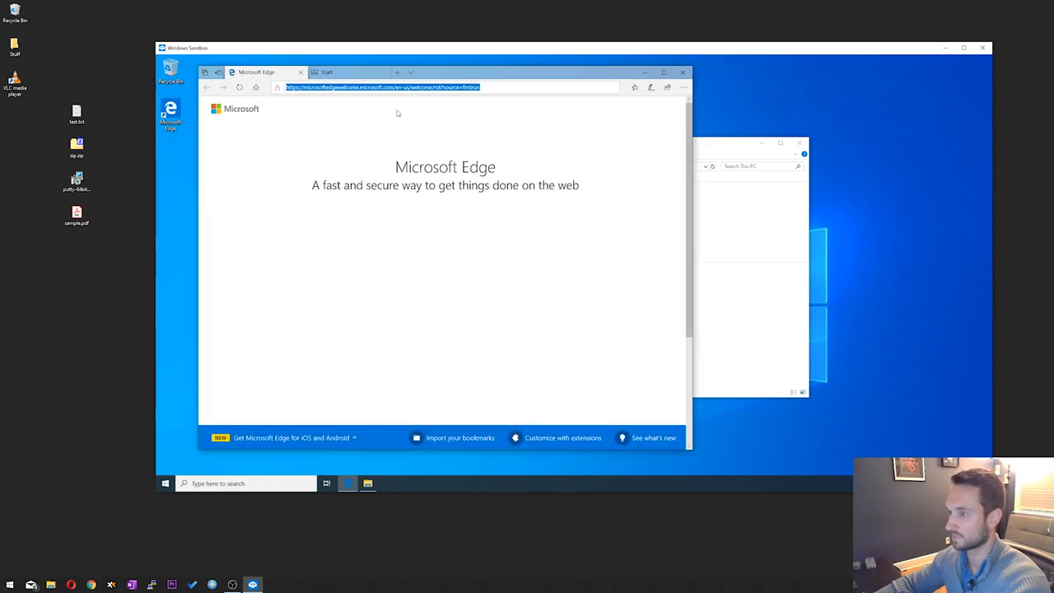
text(msn.com/)
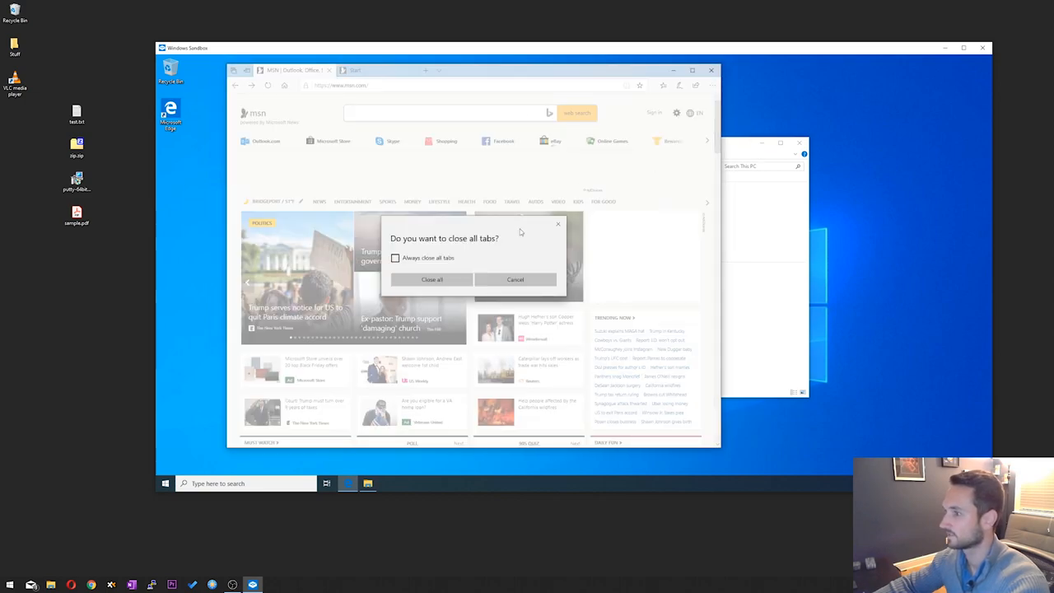
click(432, 280)
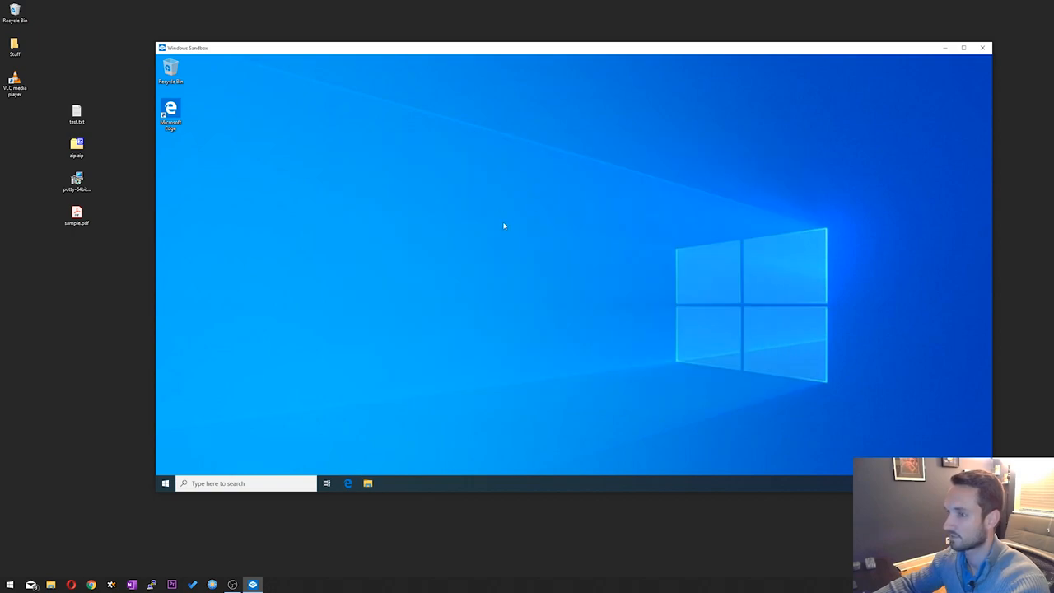
mouse_move(115, 115)
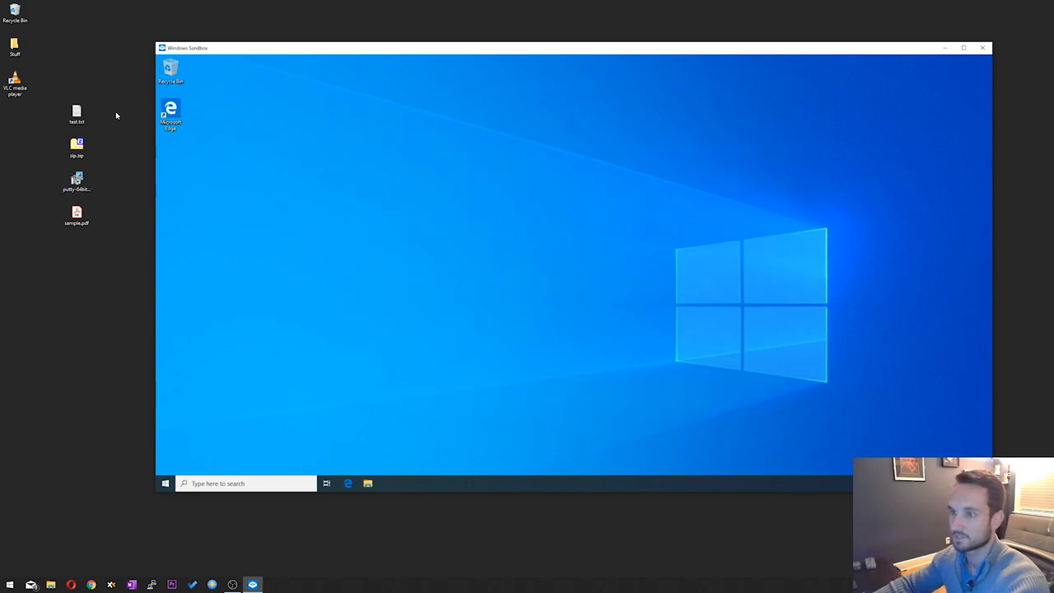
- Copy the host desktop files into the sandbox and install PuTTY with default features, closing its README
click(76, 146)
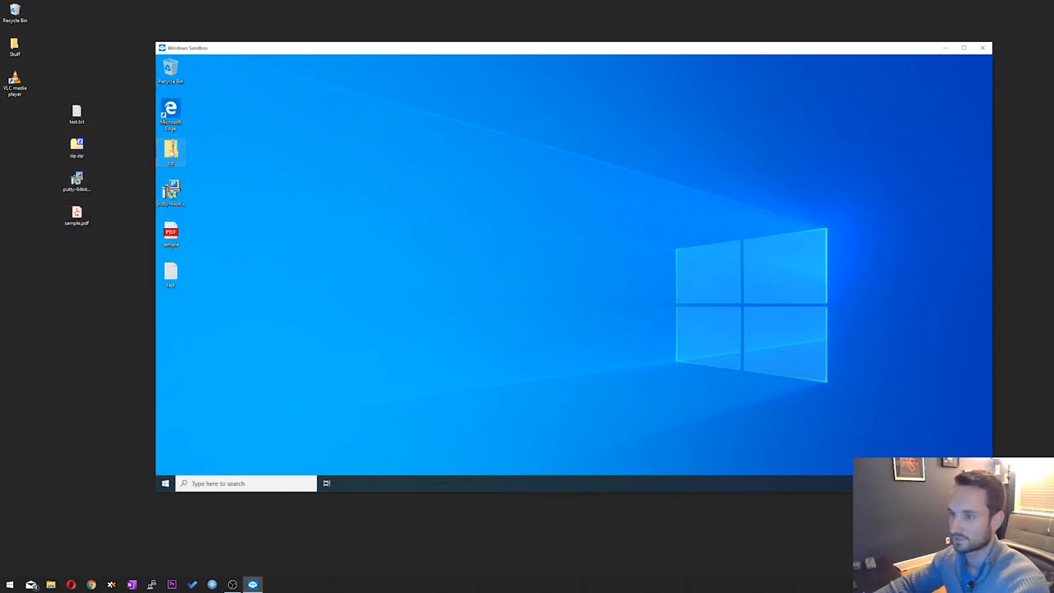
double_click(171, 151)
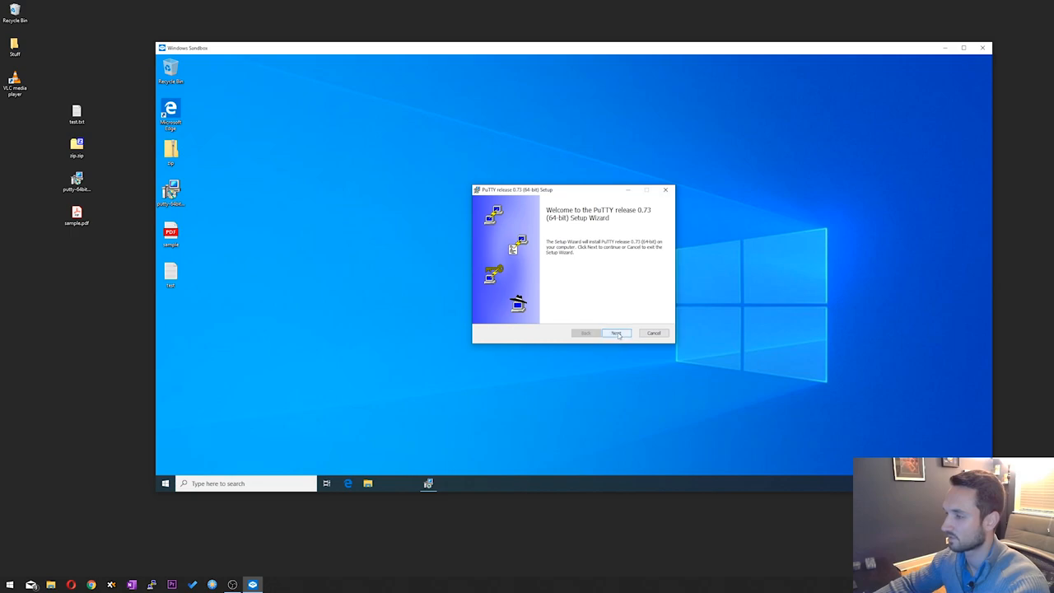
click(616, 332)
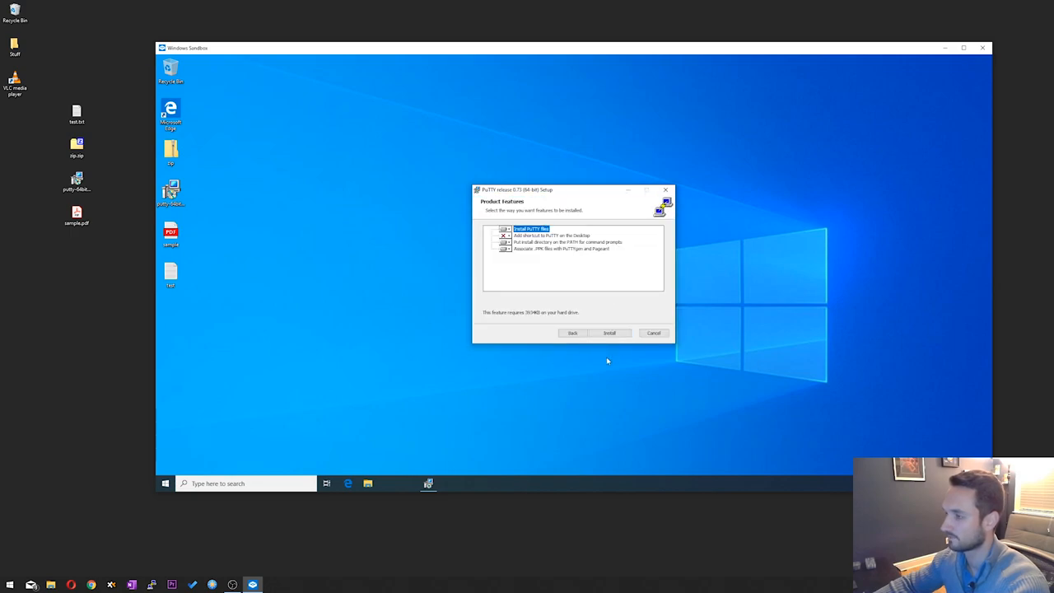
click(609, 333)
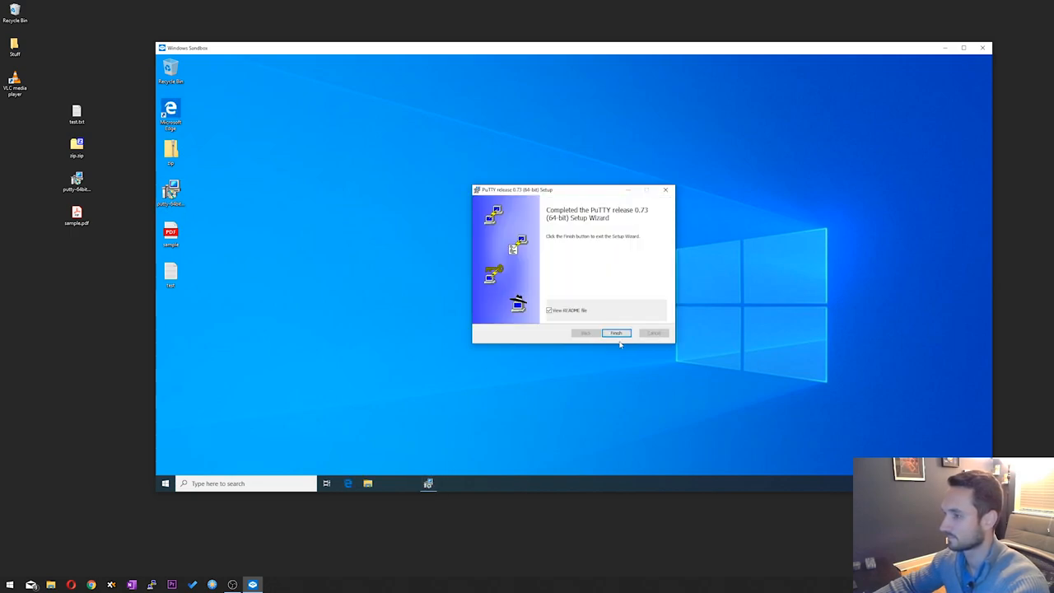
click(616, 333)
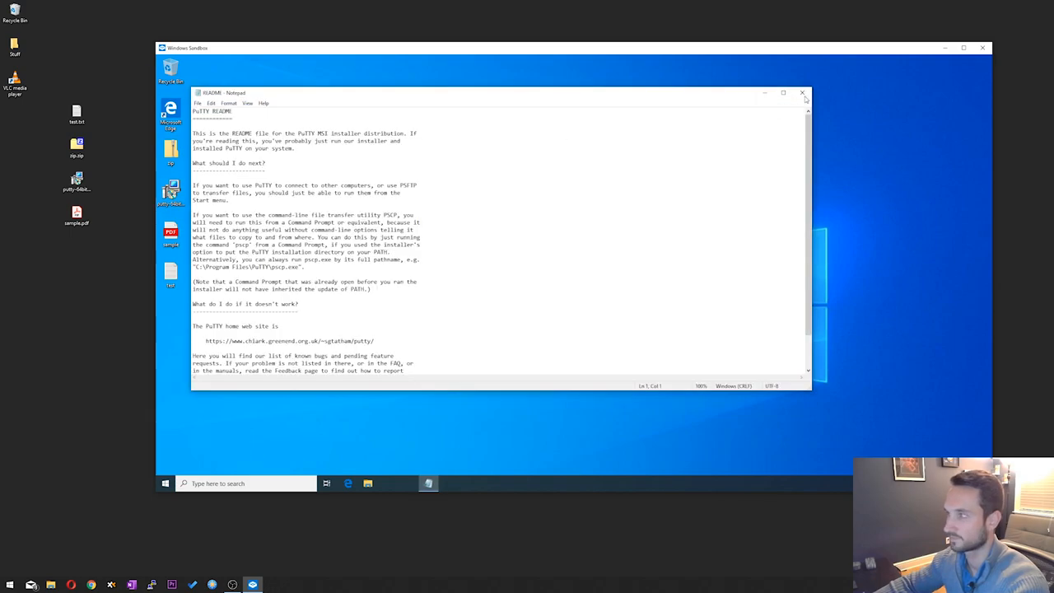
click(803, 92)
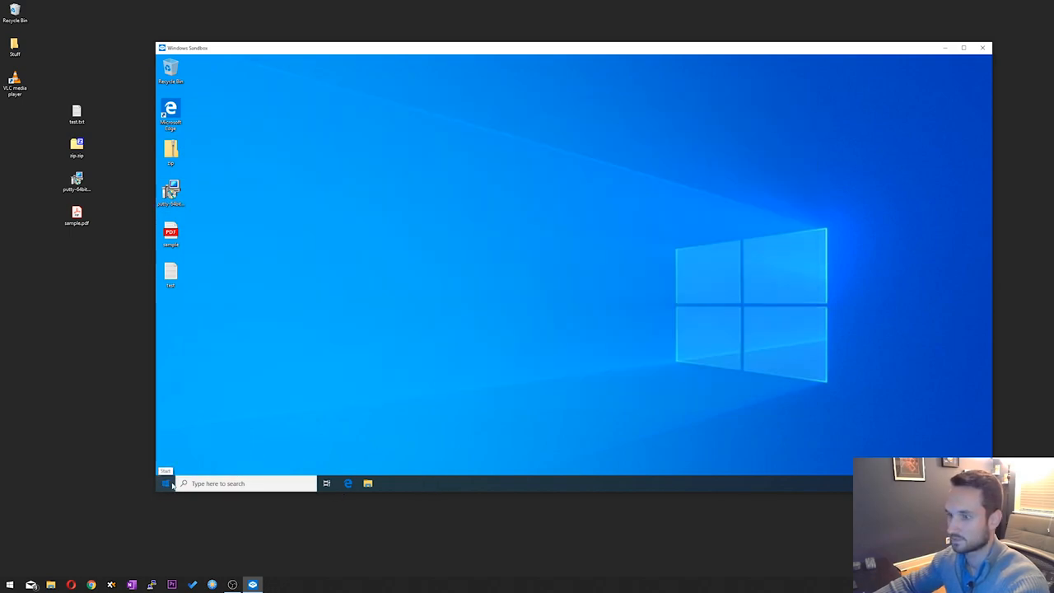
- Launch PuTTY inside the sandbox from Start search ('pu')
text(pu)
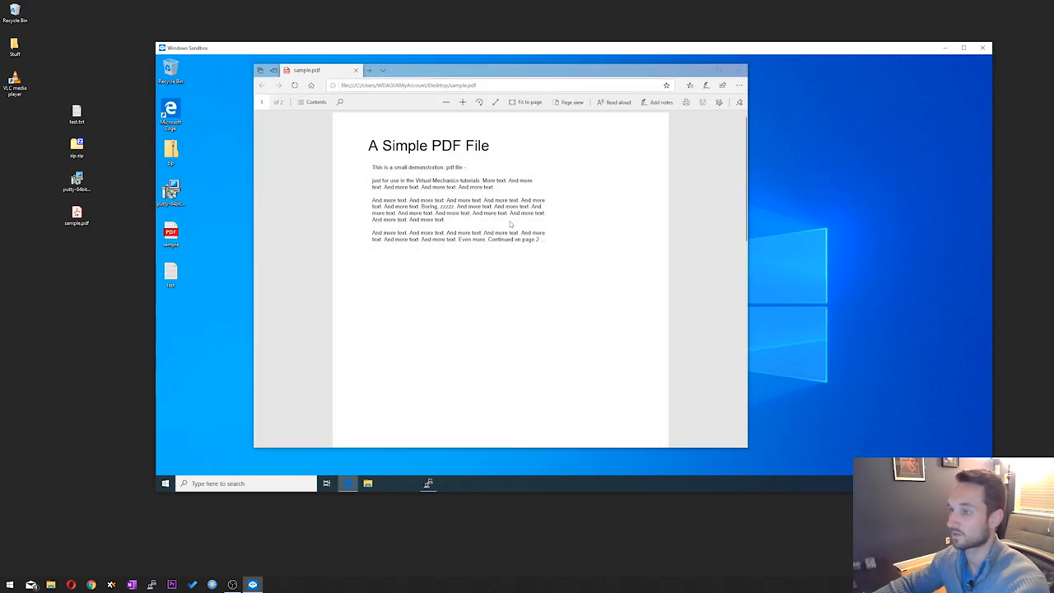
mouse_move(517, 196)
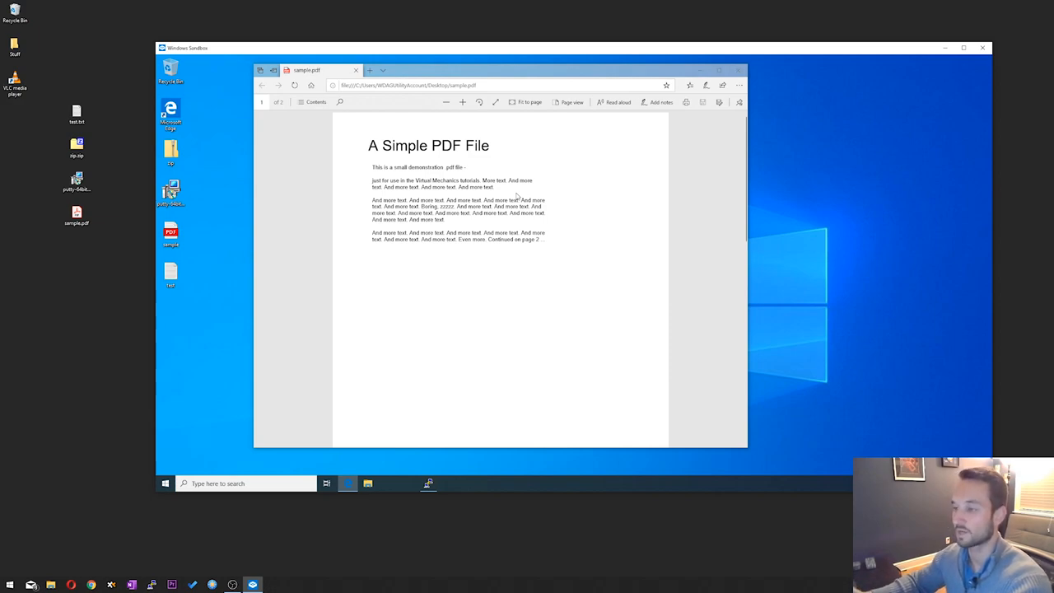
mouse_move(491, 76)
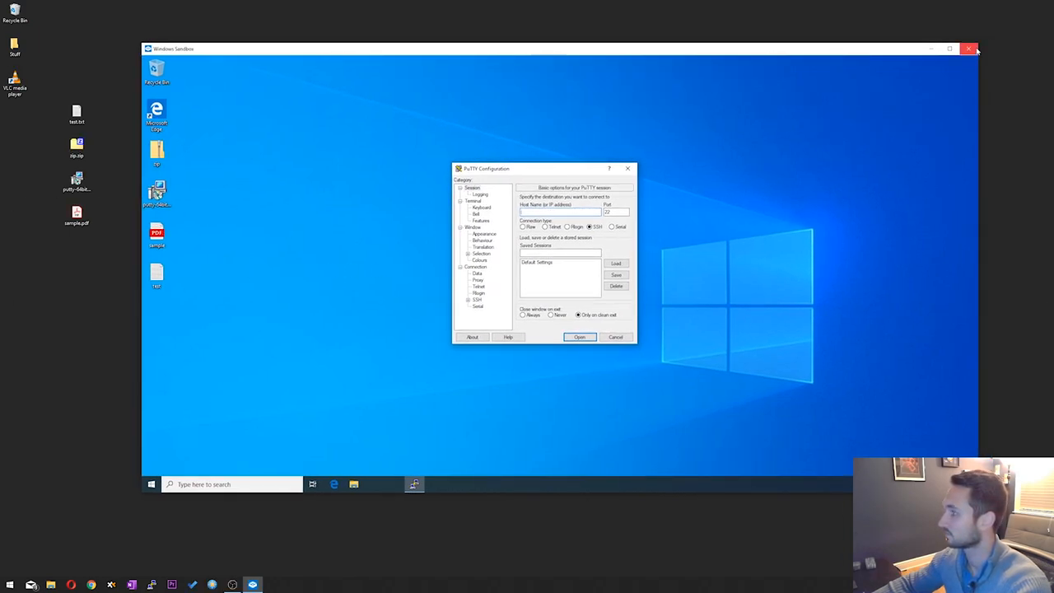
- Close the sandbox window and confirm discarding all its contents
click(970, 50)
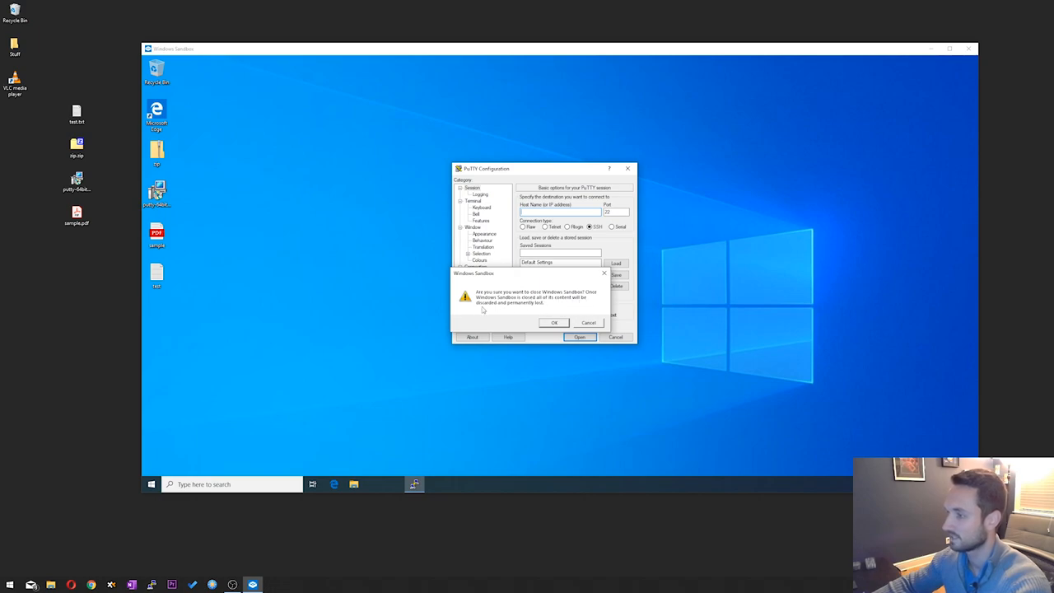
mouse_move(540, 316)
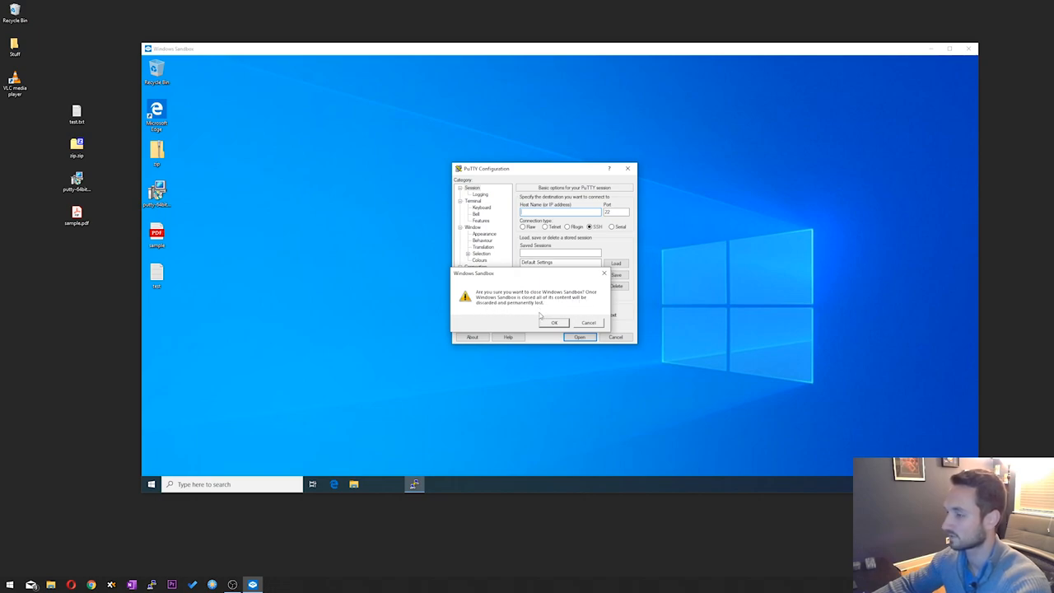
click(554, 321)
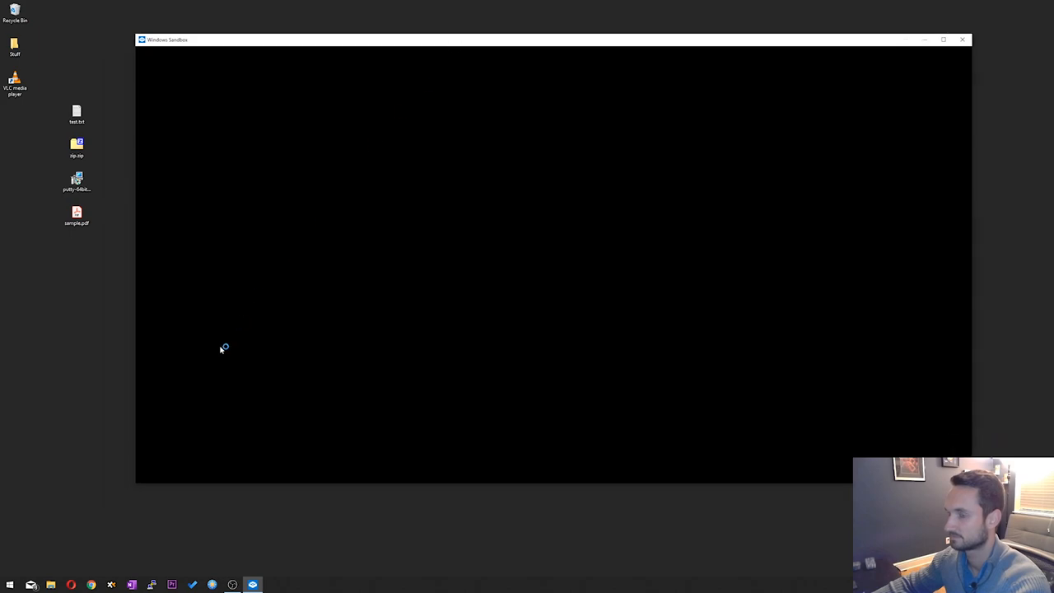
mouse_move(441, 311)
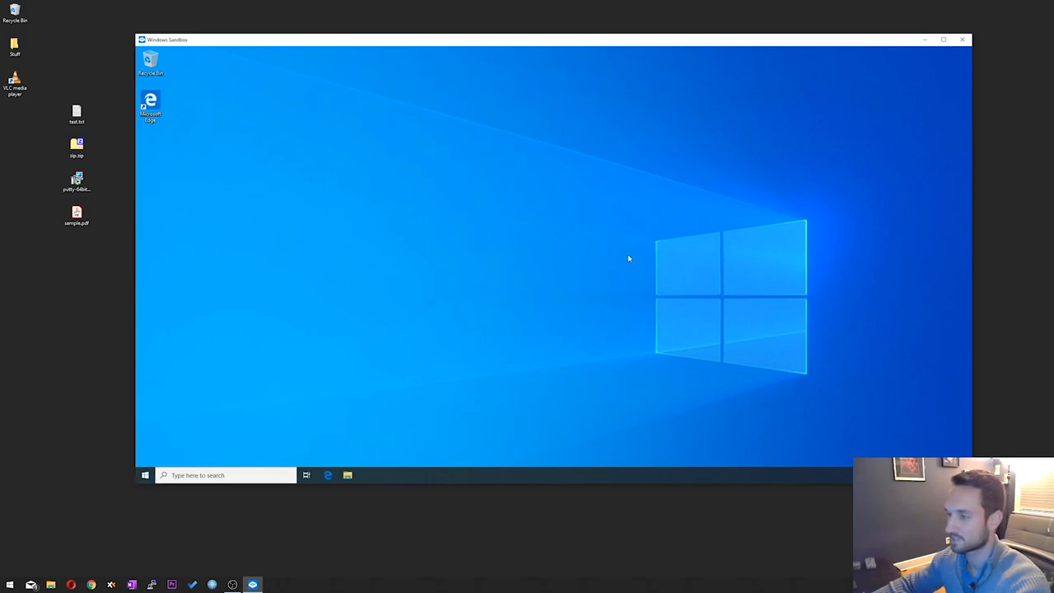
mouse_move(532, 200)
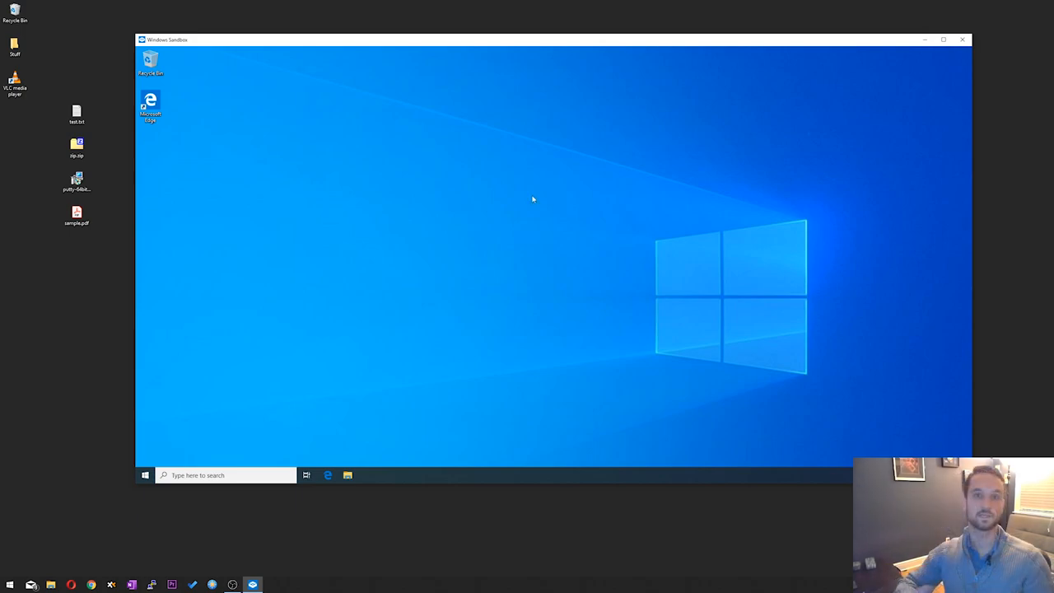